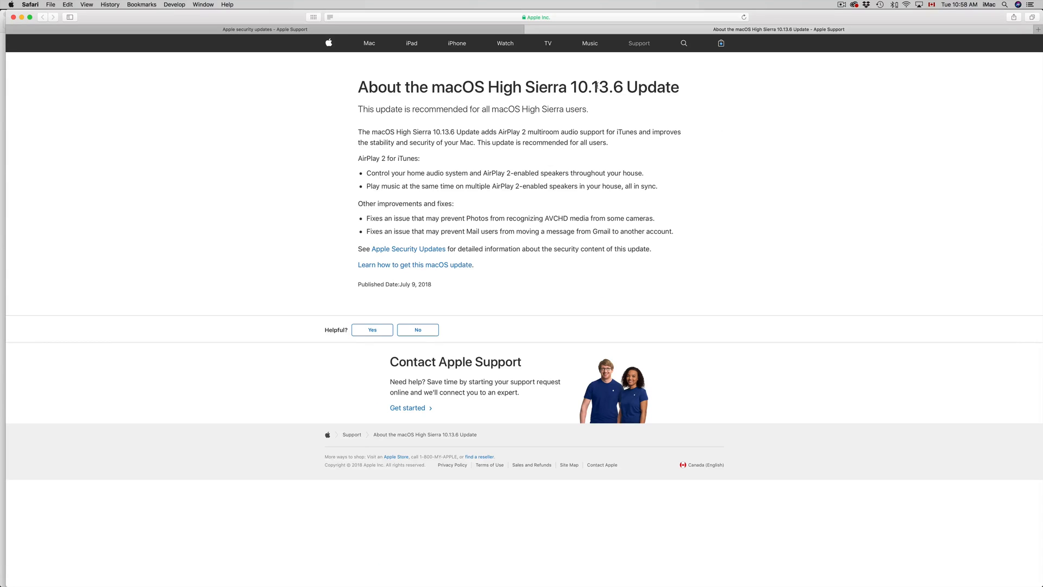
- Switch Safari to the 'Apple security updates – Apple Support' page listing recent releases
left_click_drag(568, 87, 678, 87)
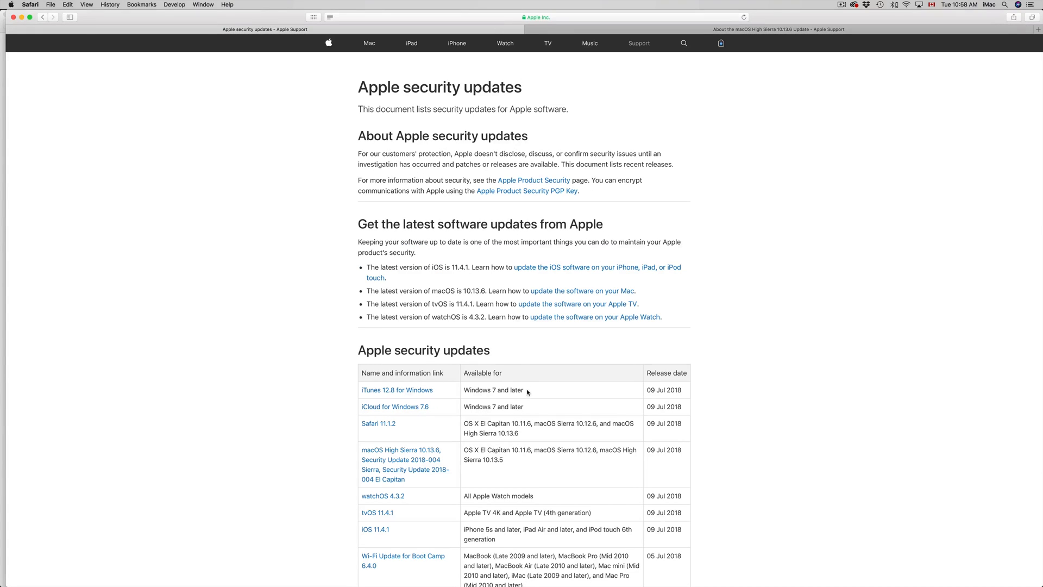
mouse_move(685, 203)
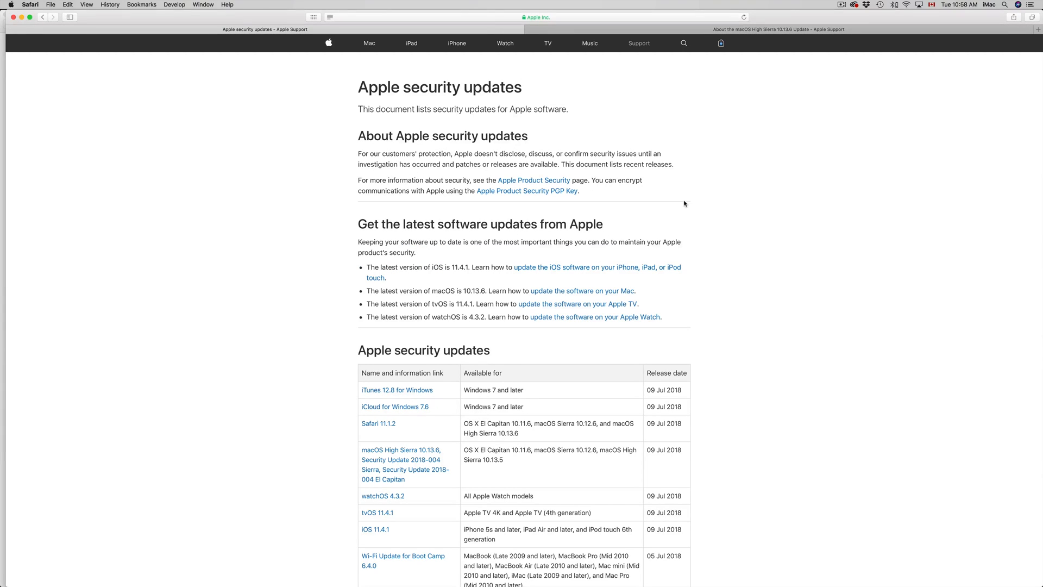
mouse_move(664, 197)
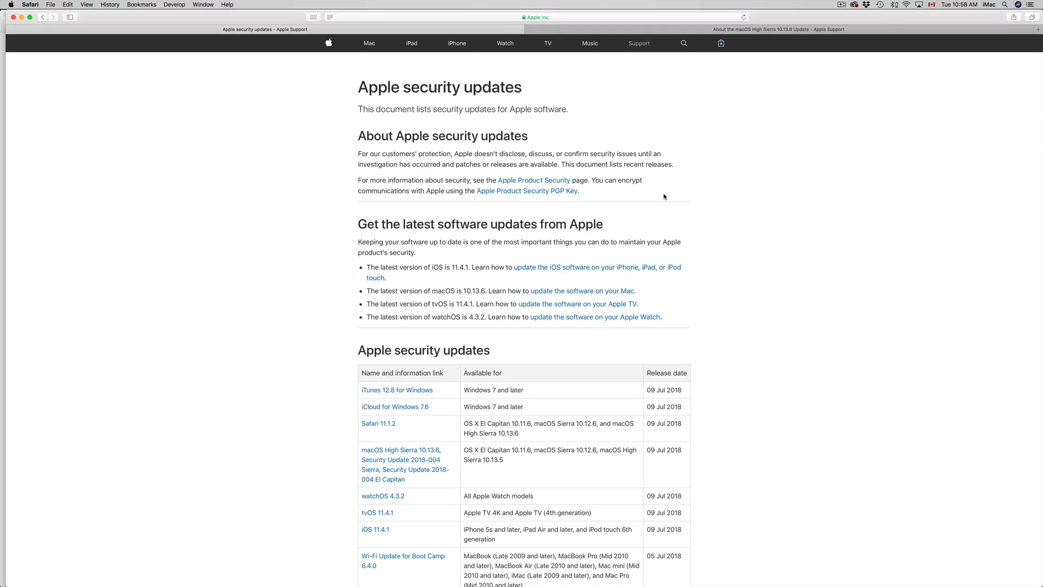
mouse_move(592, 189)
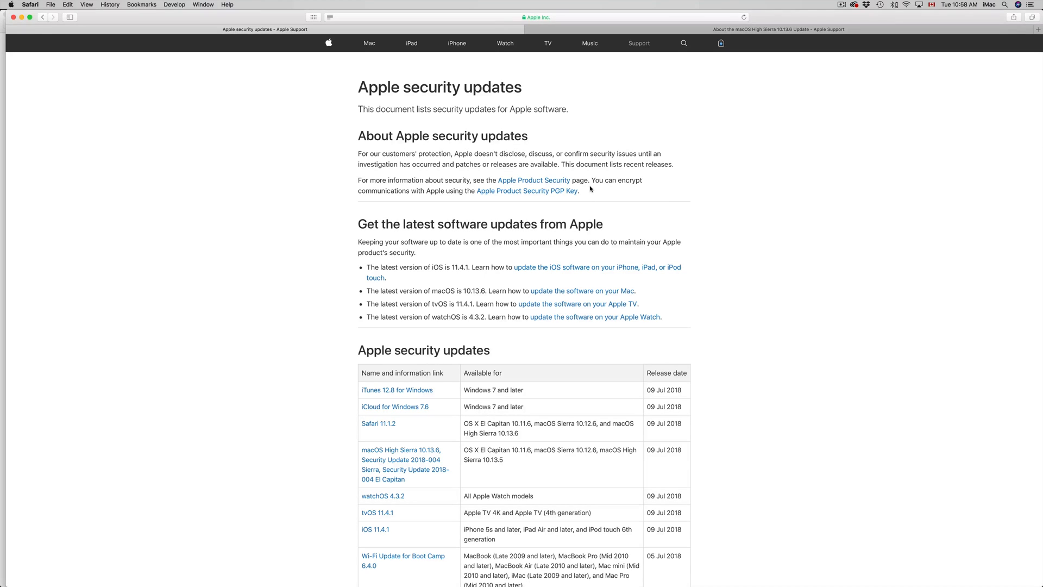
mouse_move(724, 572)
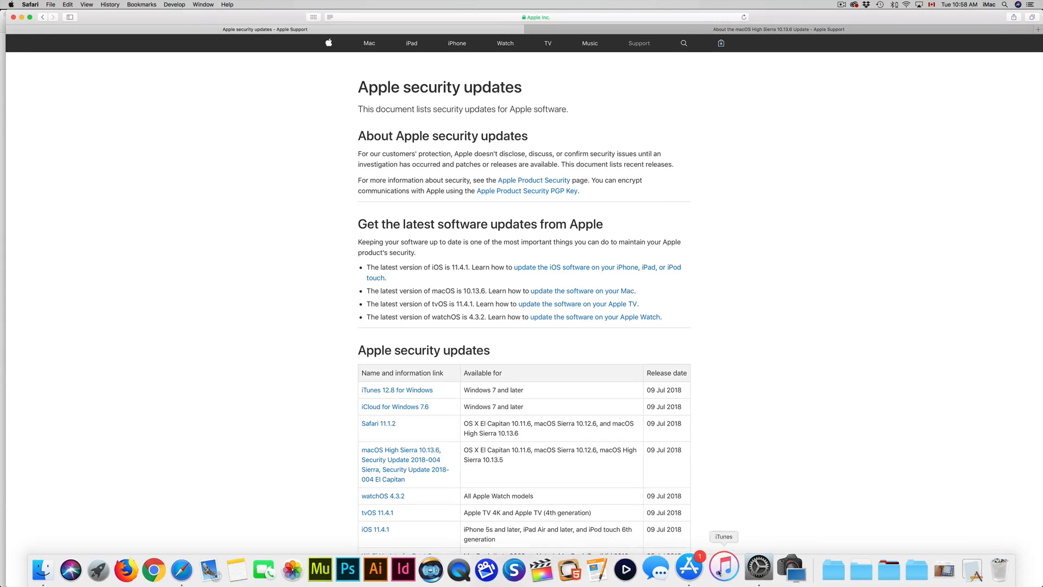
mouse_move(701, 573)
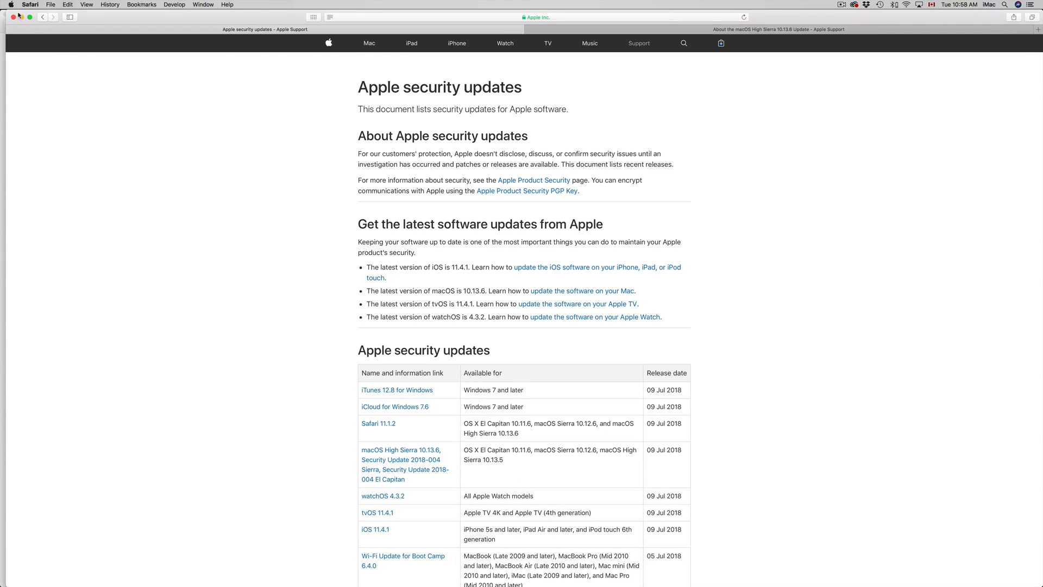
- Launch App Store from the Apple menu and land on the Updates list via Featured
left_click(14, 4)
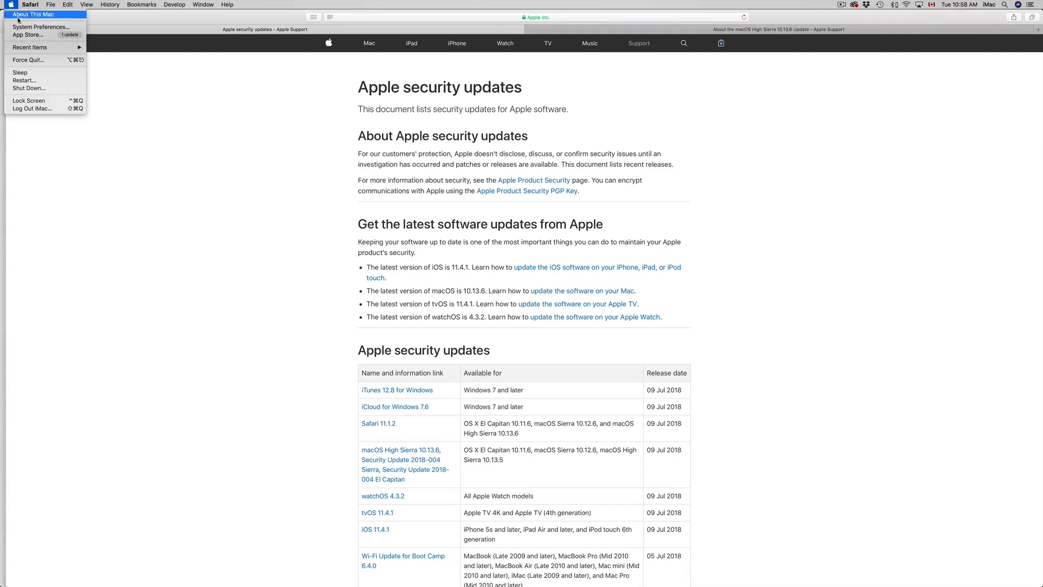
mouse_move(44, 37)
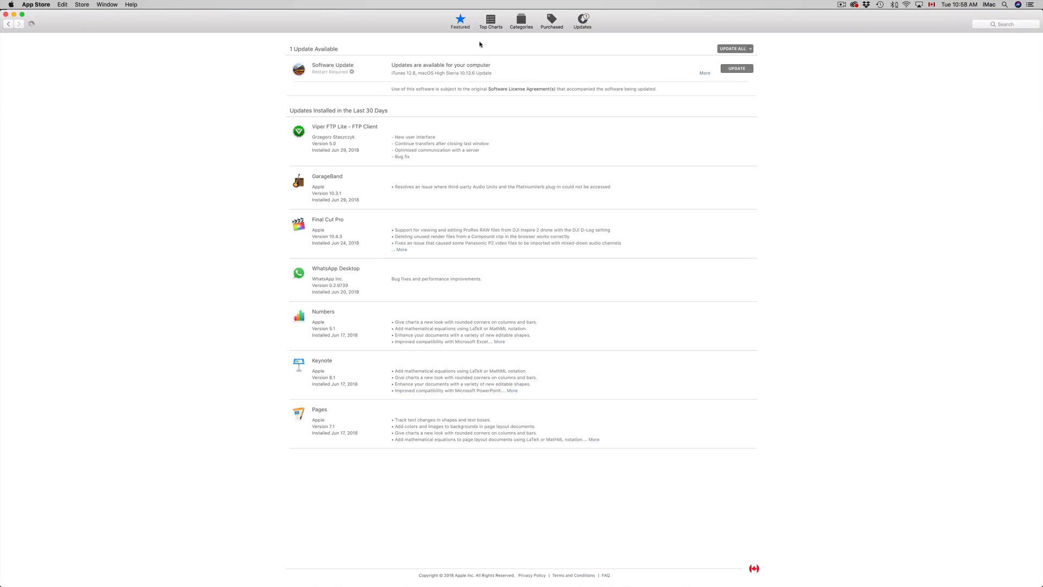
left_click(460, 20)
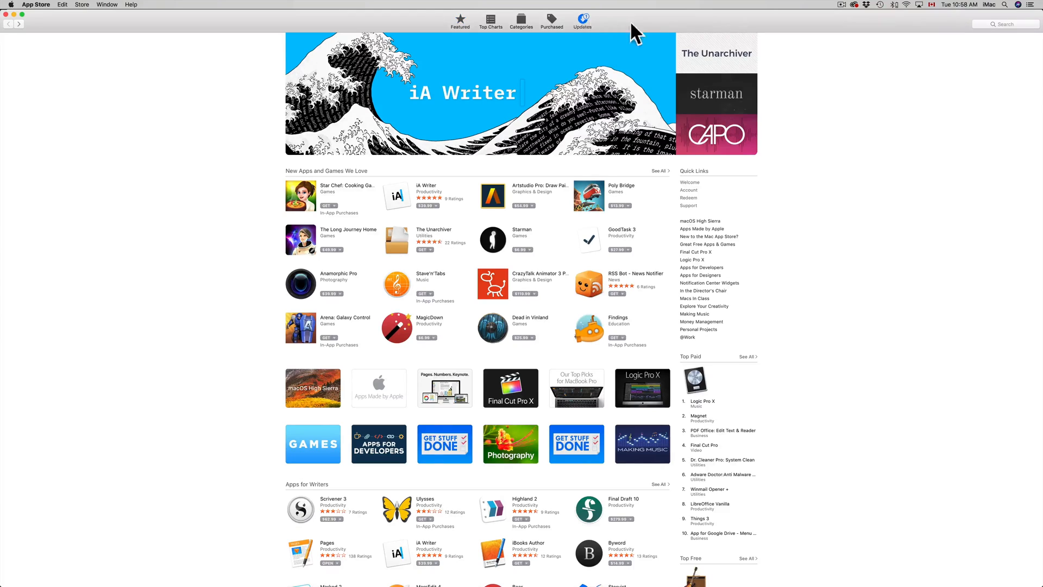
left_click(581, 20)
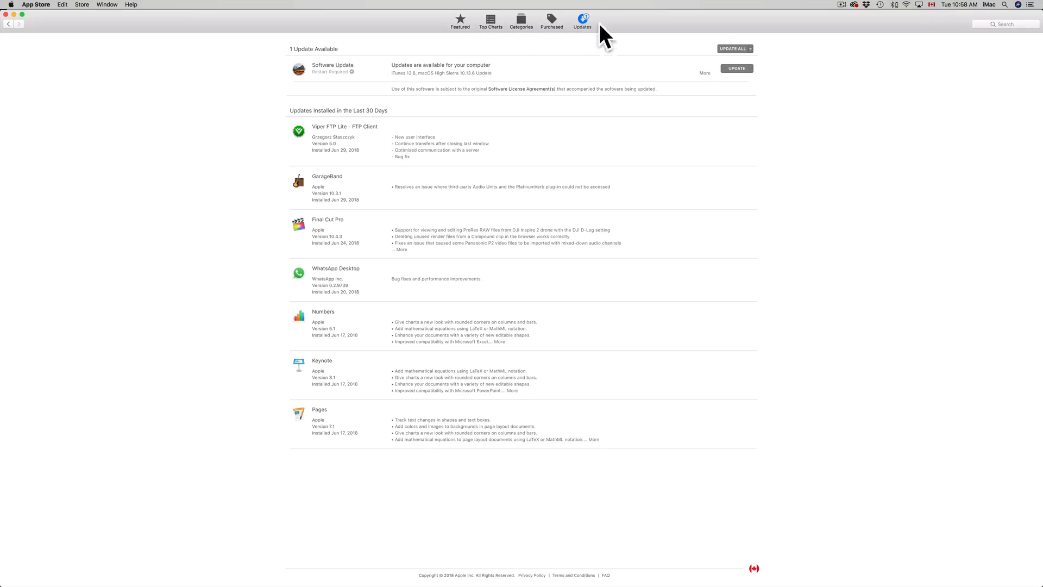
mouse_move(674, 132)
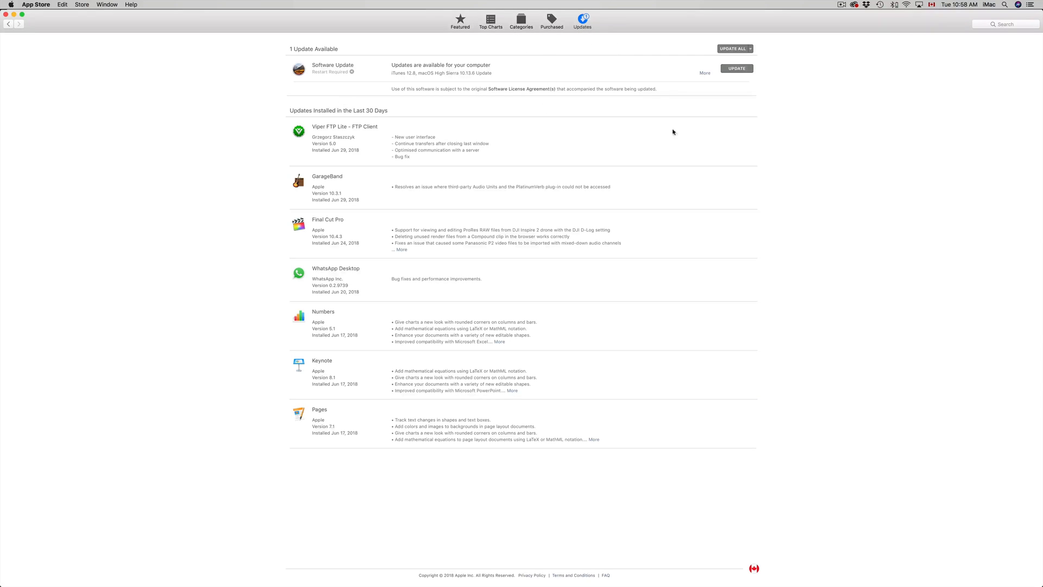
mouse_move(684, 111)
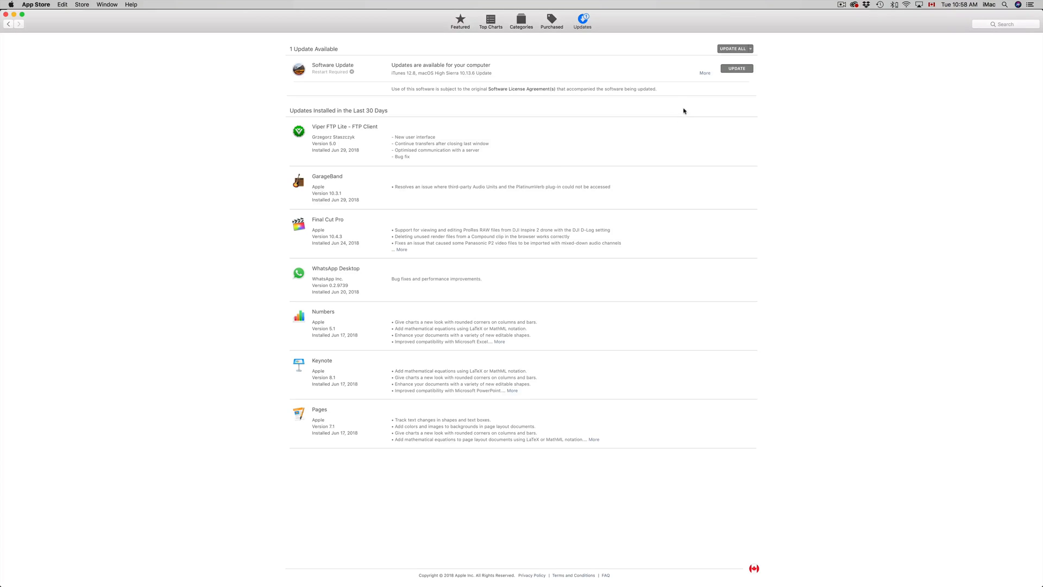
mouse_move(704, 74)
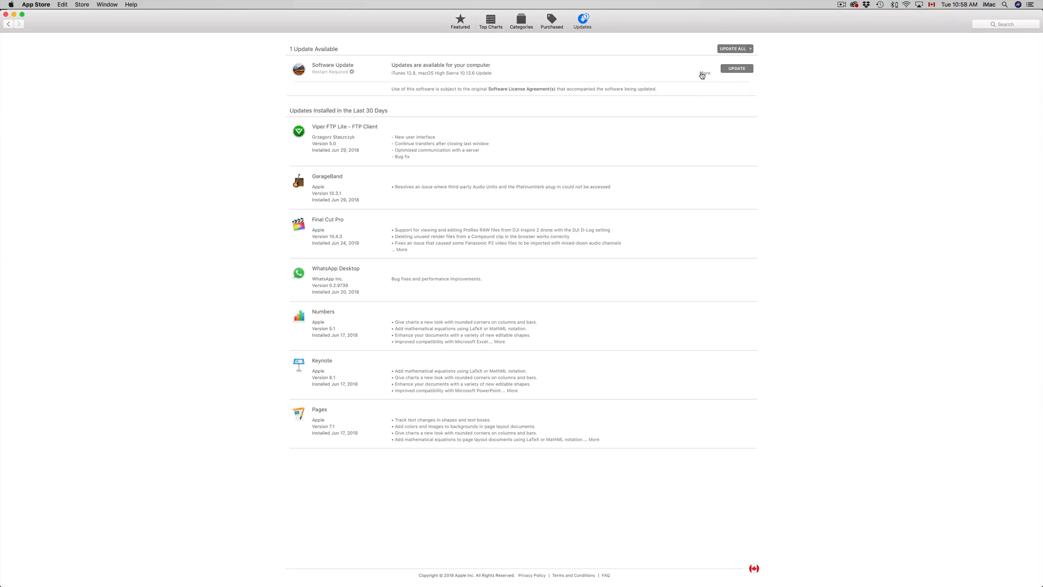
- Expand the Software Update entry into iTunes 12.8 and macOS High Sierra 10.13.6
left_click(704, 74)
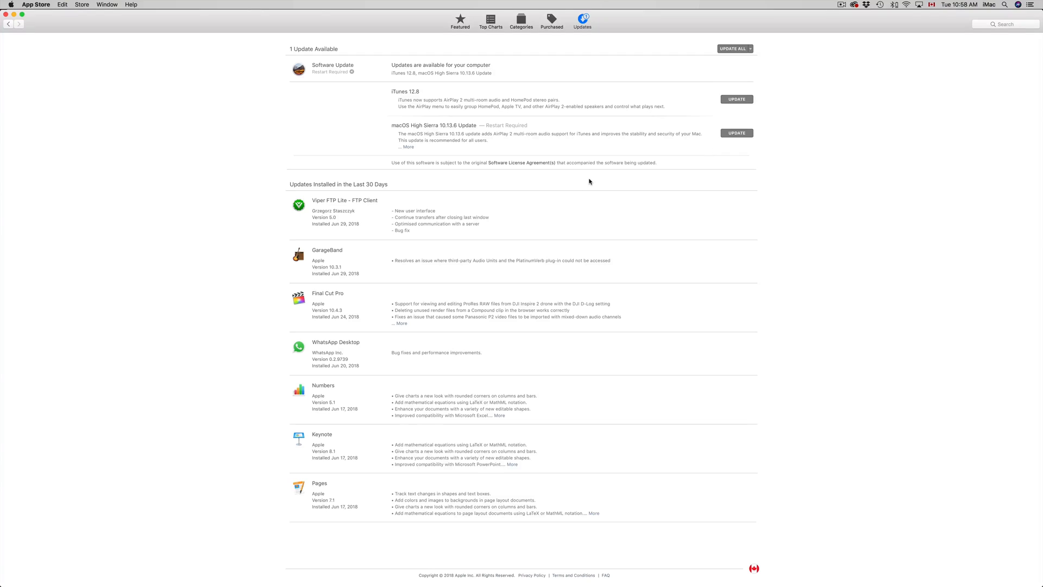
mouse_move(739, 157)
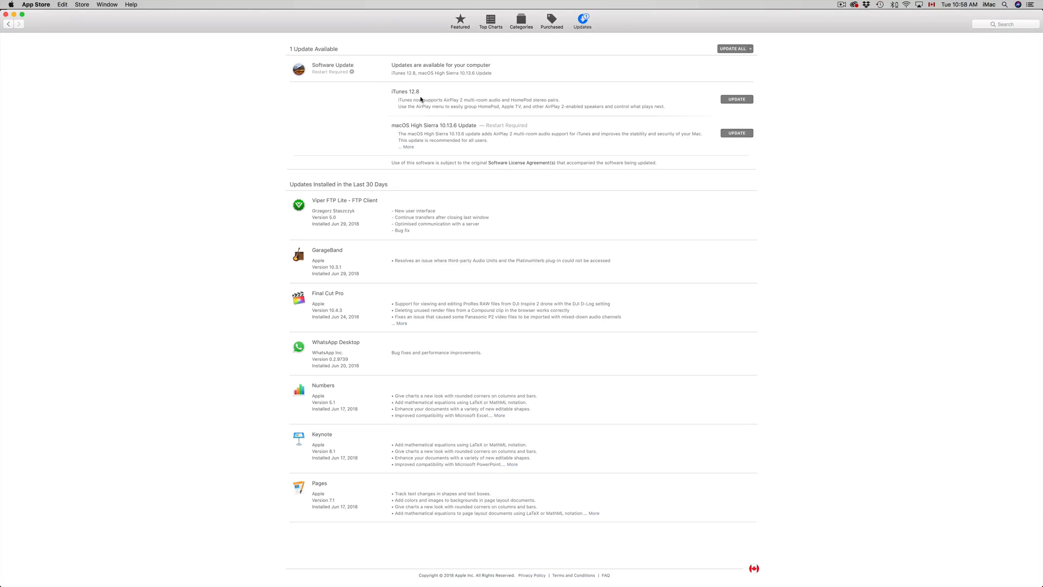
mouse_move(403, 148)
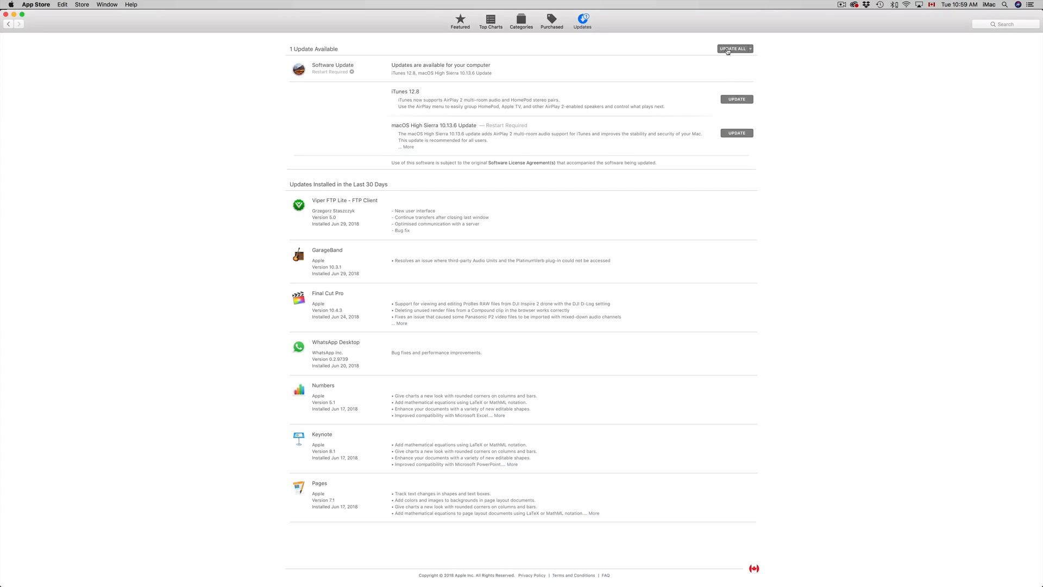
mouse_move(751, 119)
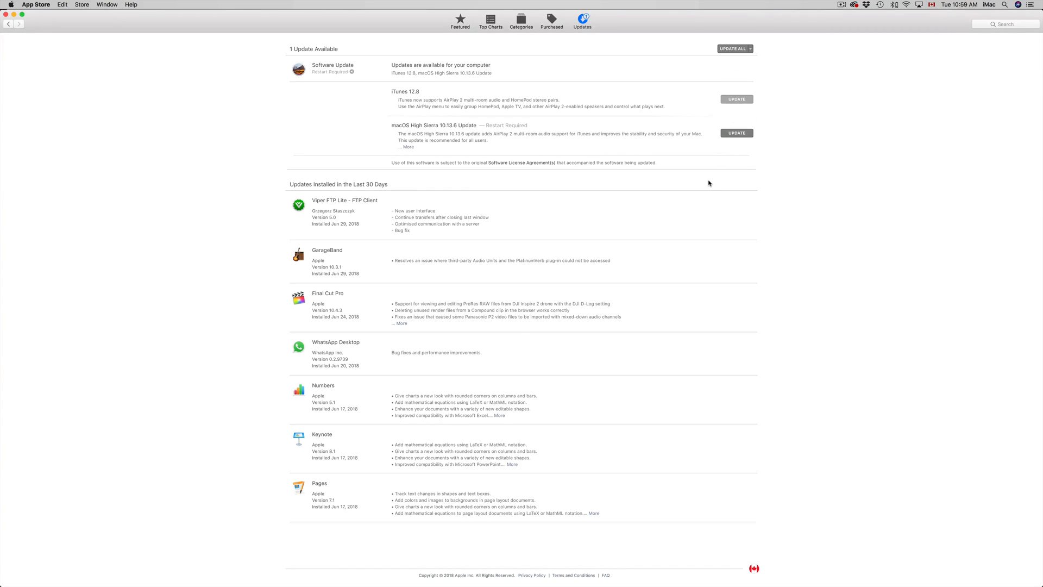
- Start the iTunes 12.8 update so its install progress bar begins running
left_click(737, 99)
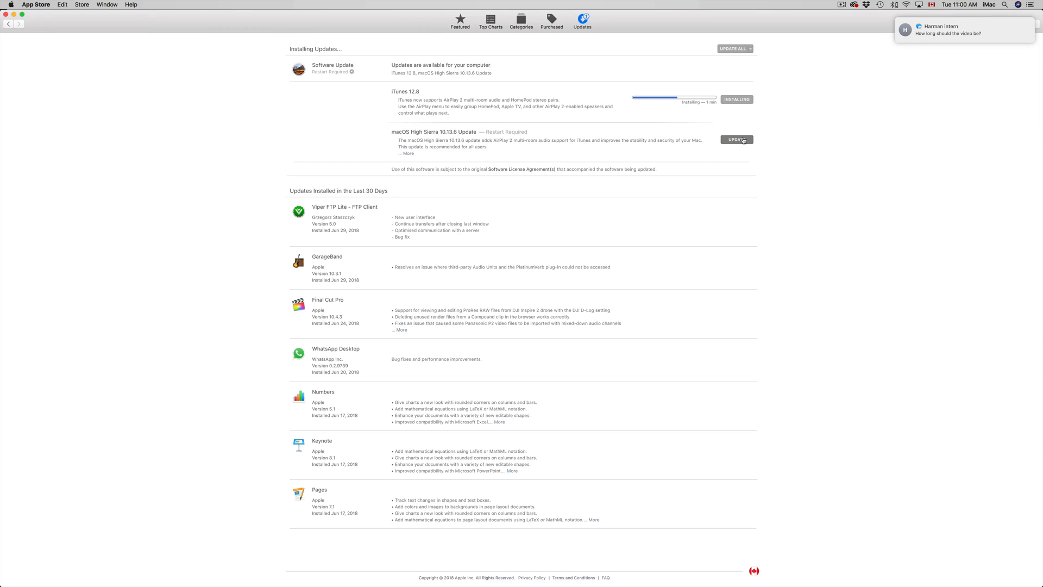
- Request the macOS High Sierra 10.13.6 update, bringing up the download-and-restart prompt
left_click(736, 139)
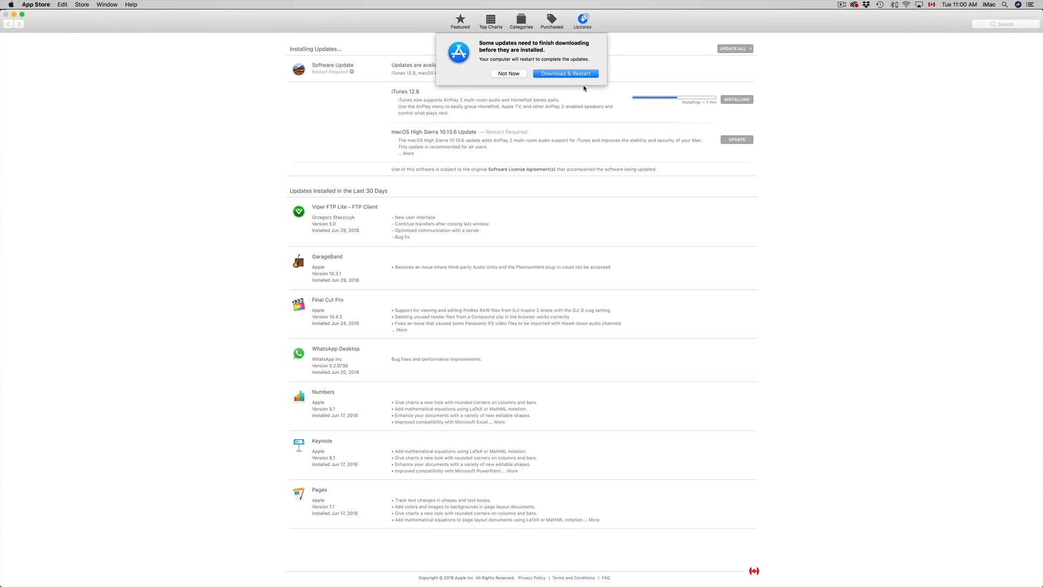
mouse_move(555, 78)
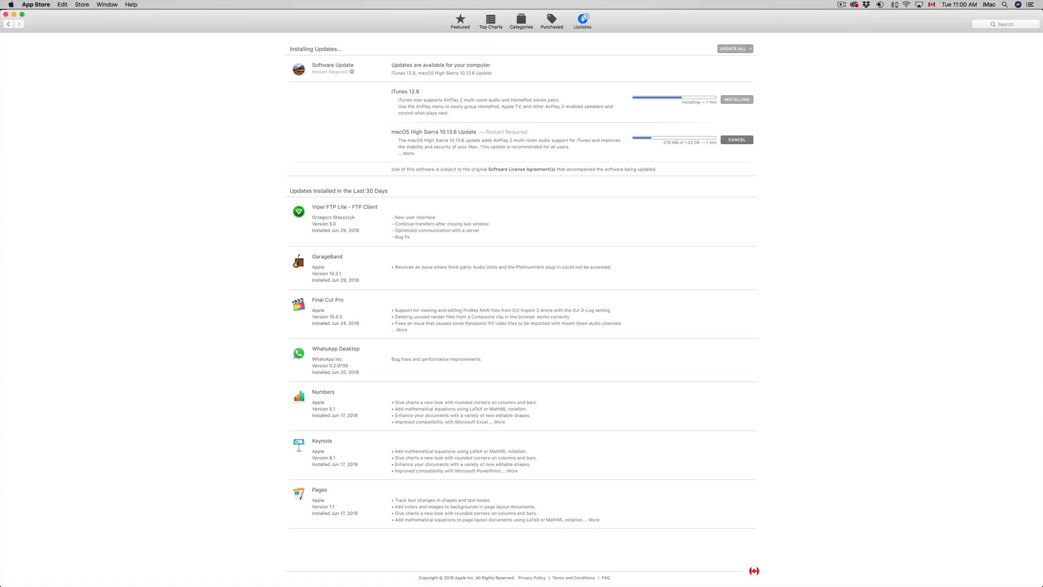
left_click(880, 4)
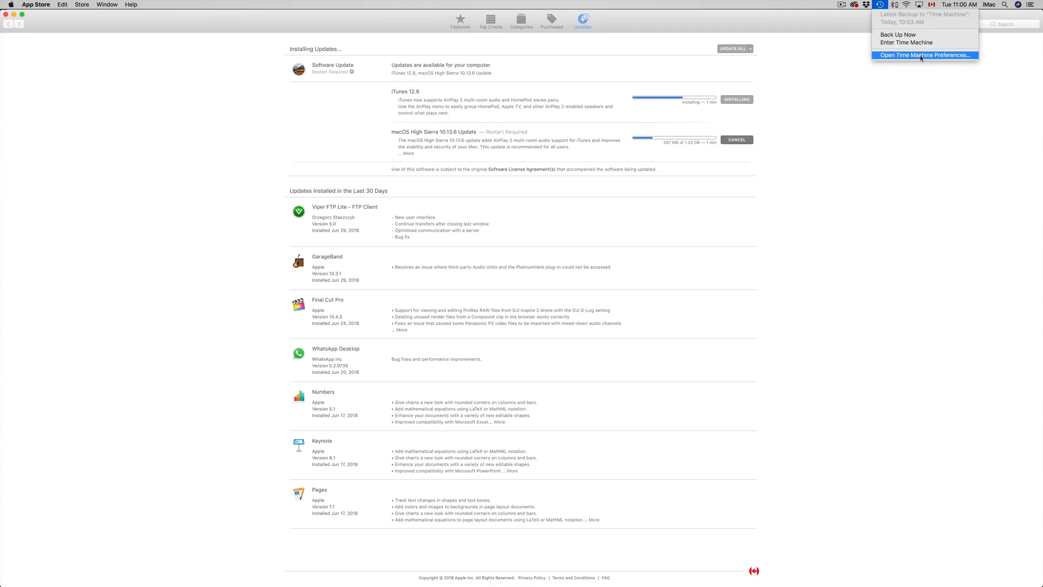
left_click(926, 55)
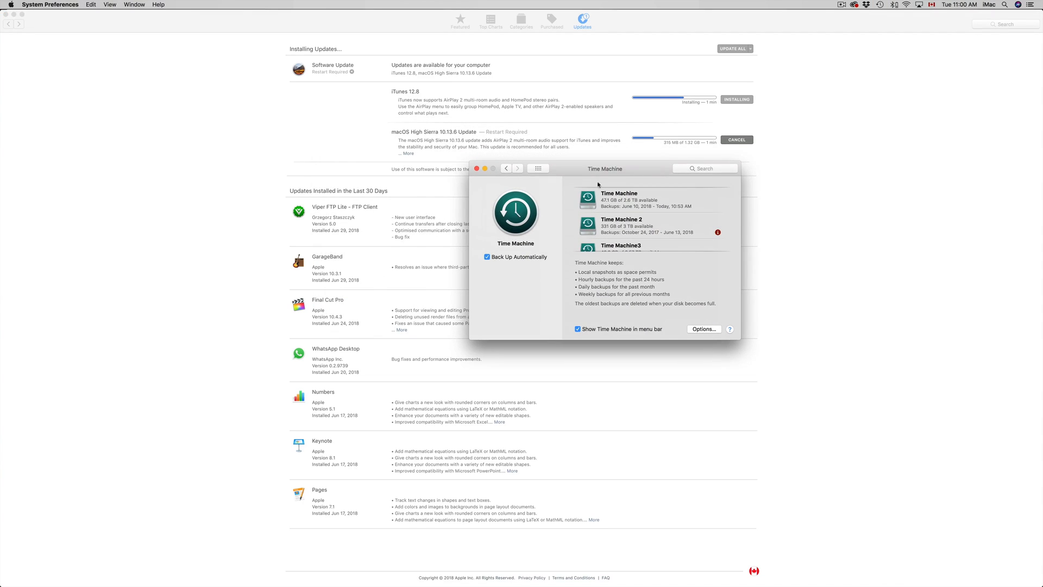
mouse_move(698, 237)
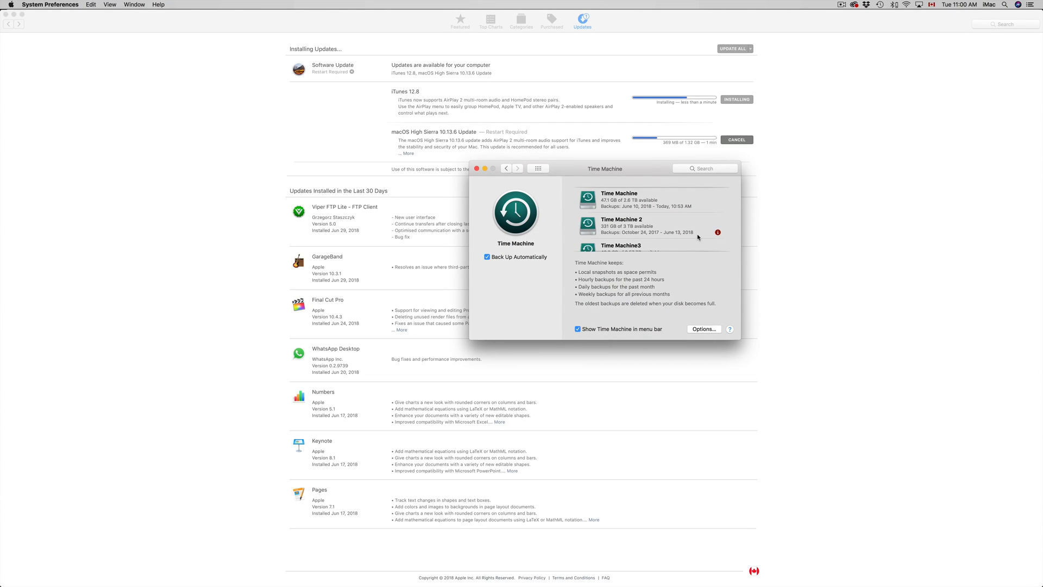
left_click_drag(605, 168, 694, 221)
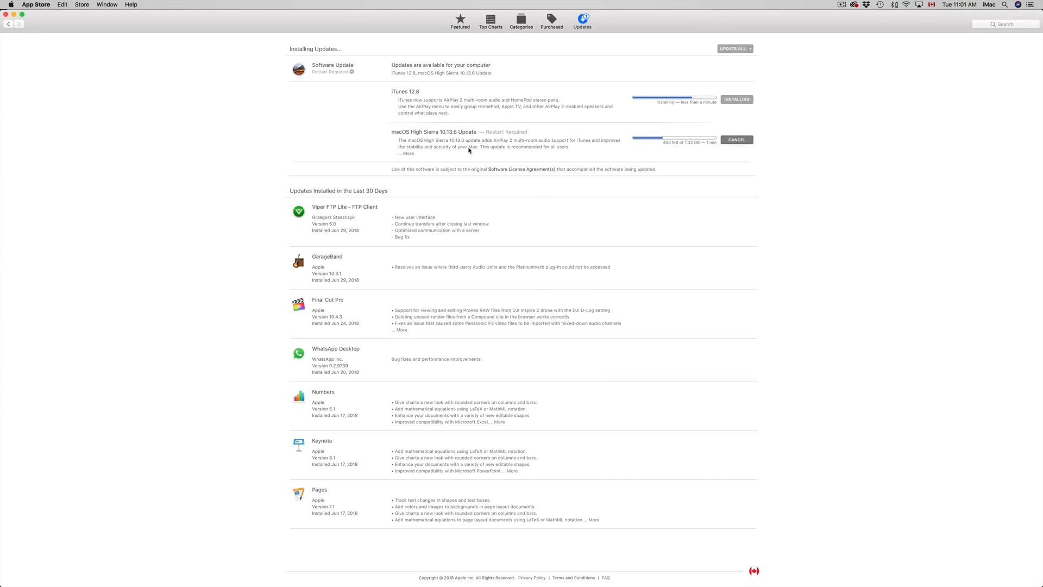
mouse_move(480, 131)
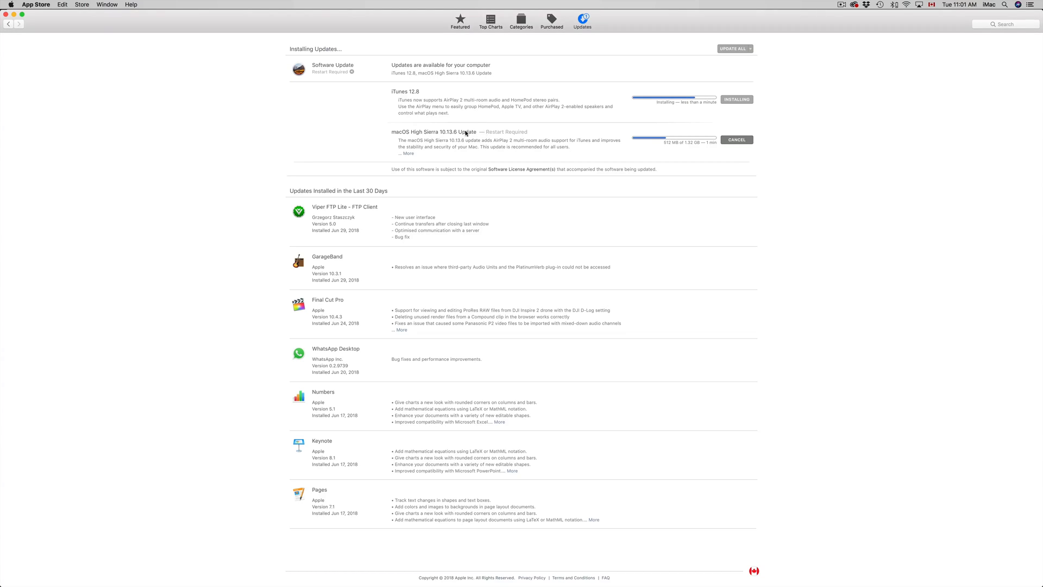
mouse_move(867, 47)
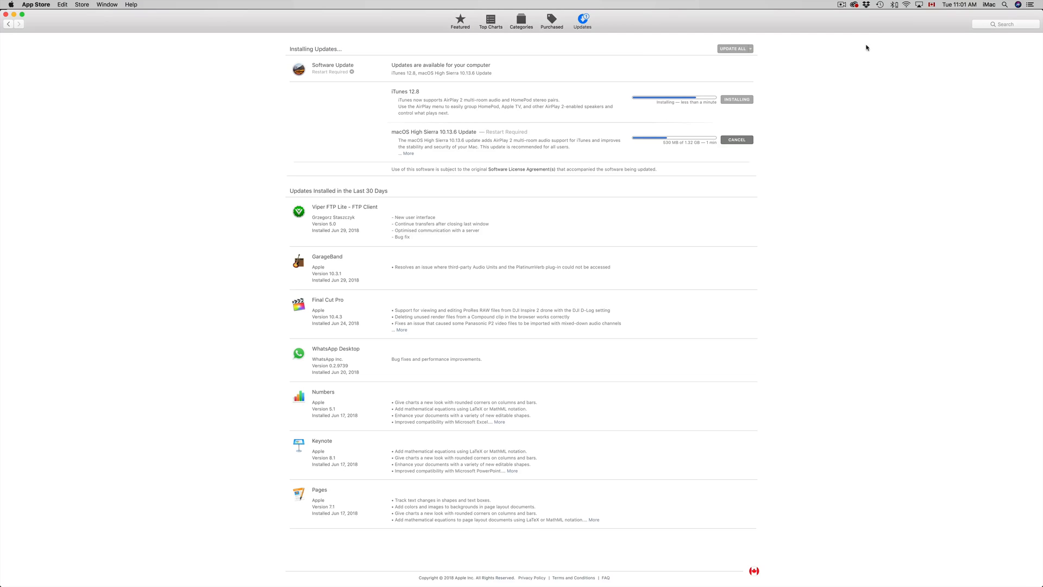
left_click(877, 5)
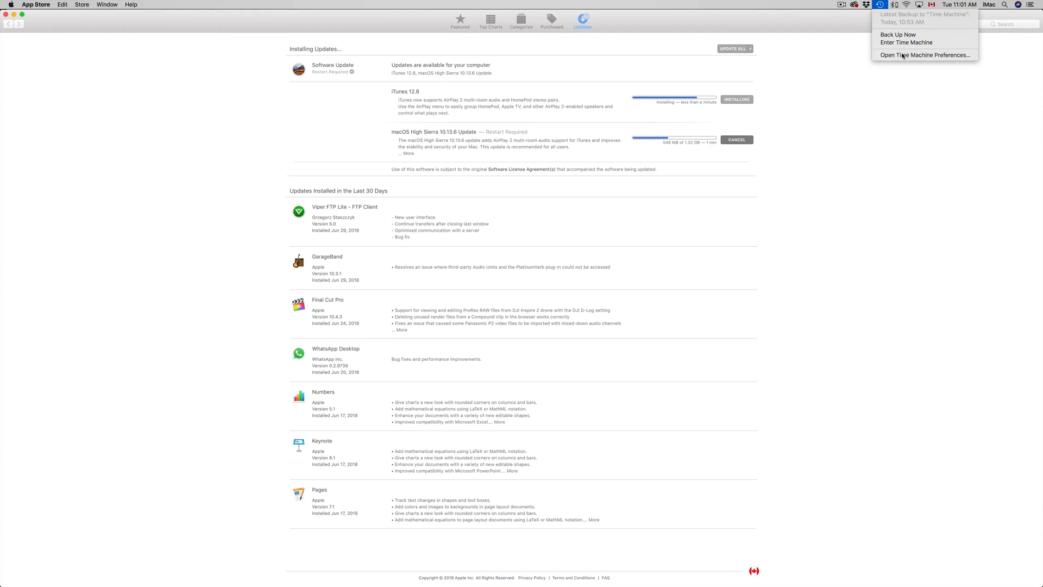
left_click(924, 54)
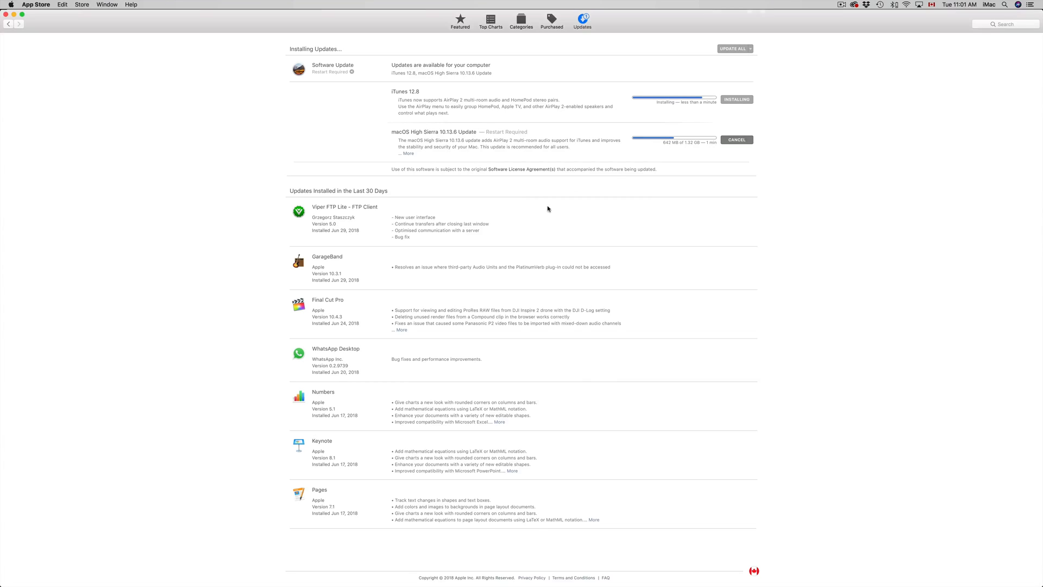
mouse_move(728, 186)
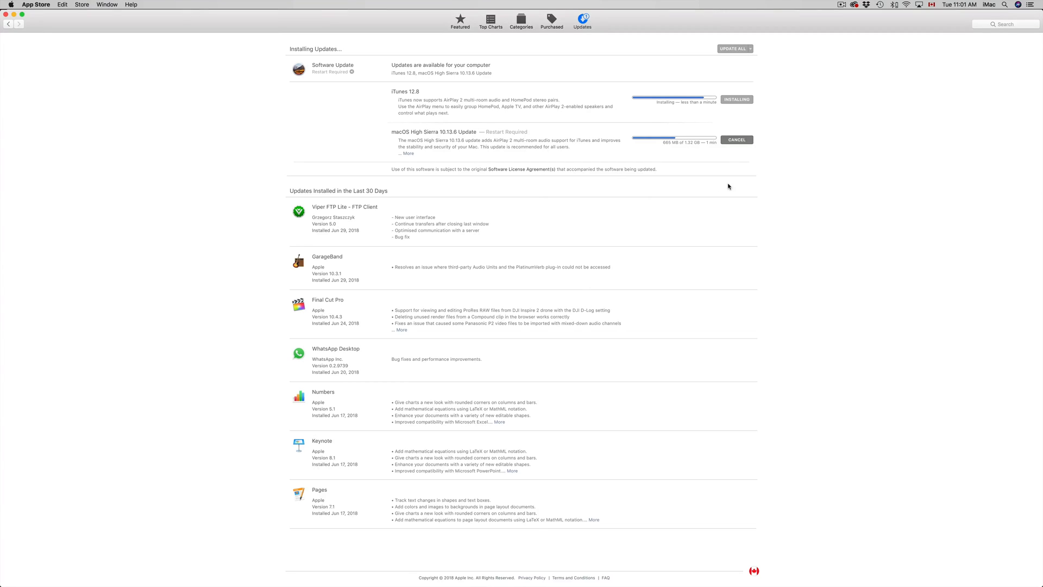